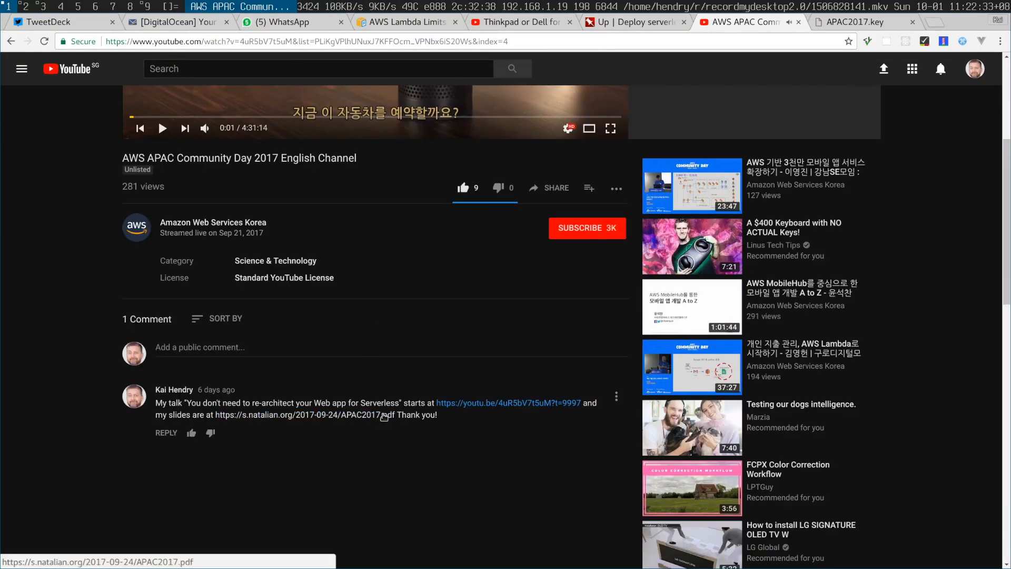
mouse_move(482, 410)
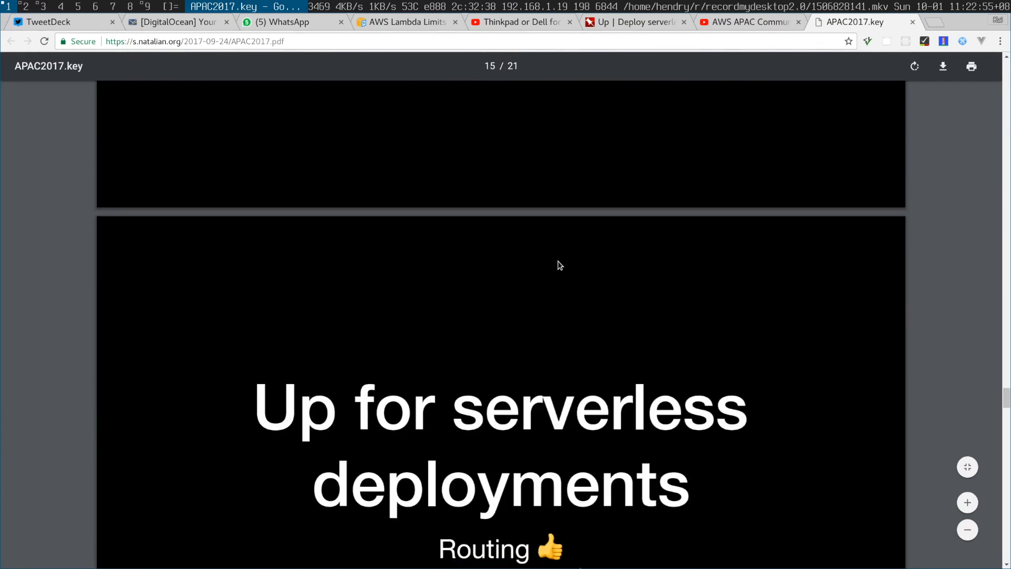
Scroll the slide deck down to slide 15, 'Up for serverless deployments'
scroll(down, 3)
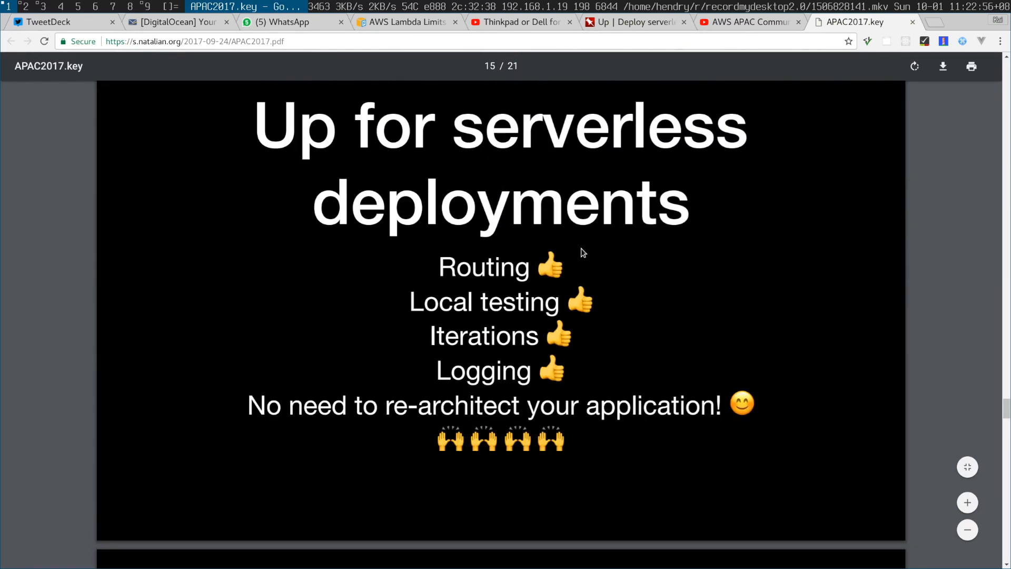
scroll(down, 3)
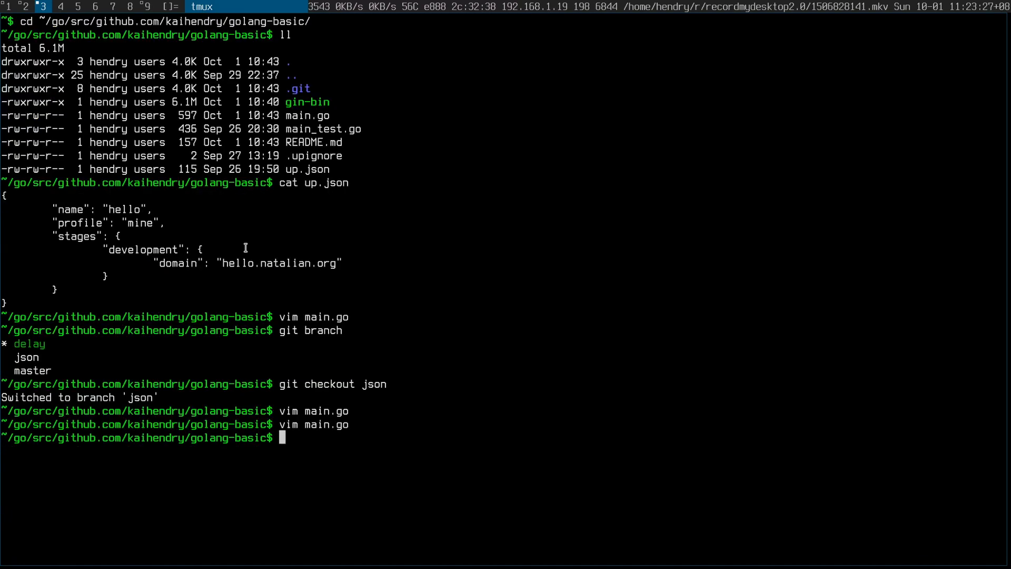
mouse_move(109, 337)
text(cur)
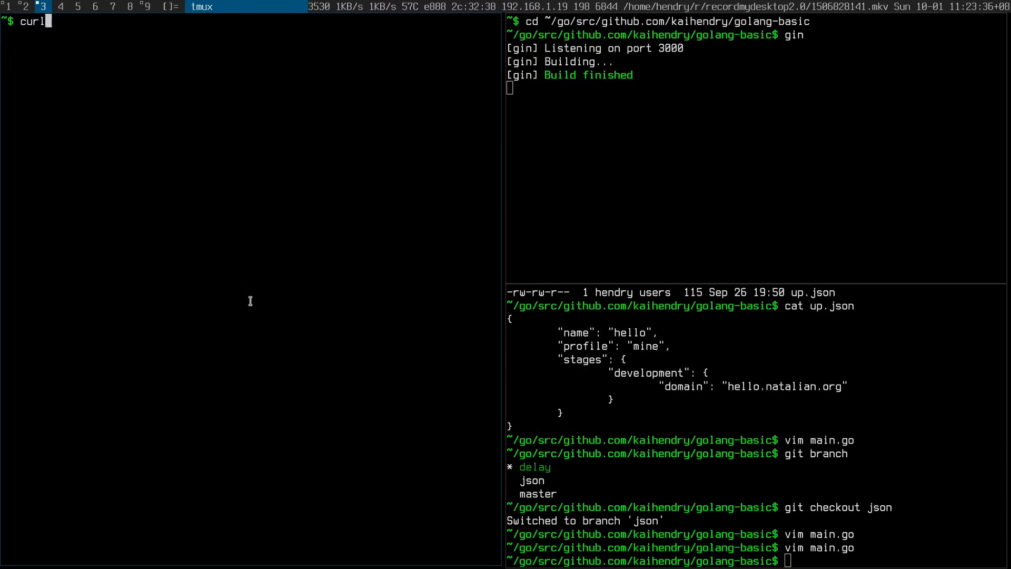
Curl localhost:3000, change the greeting to 'Hi', curl again, then run up
text(localhost:3000)
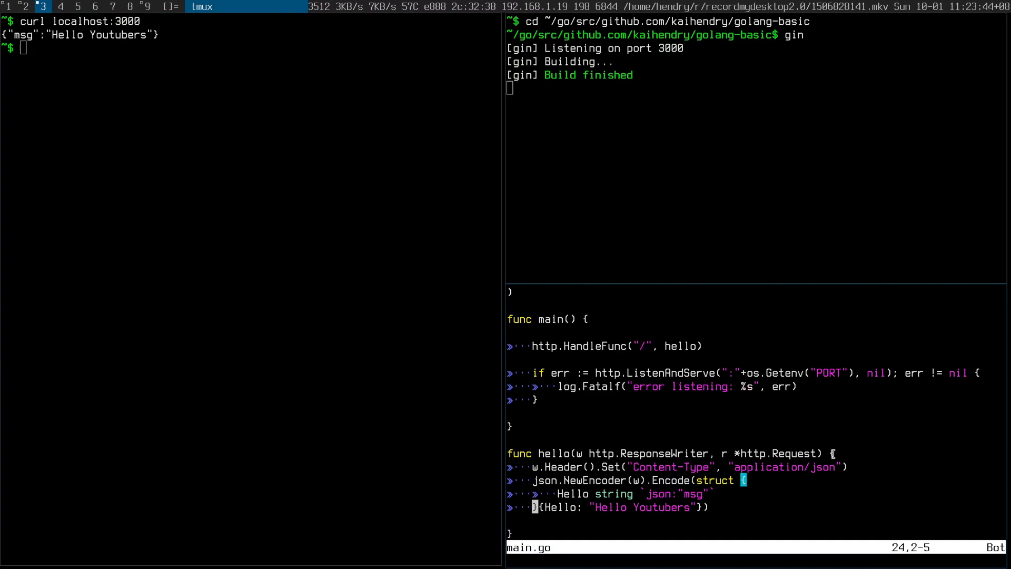
text(Hi)
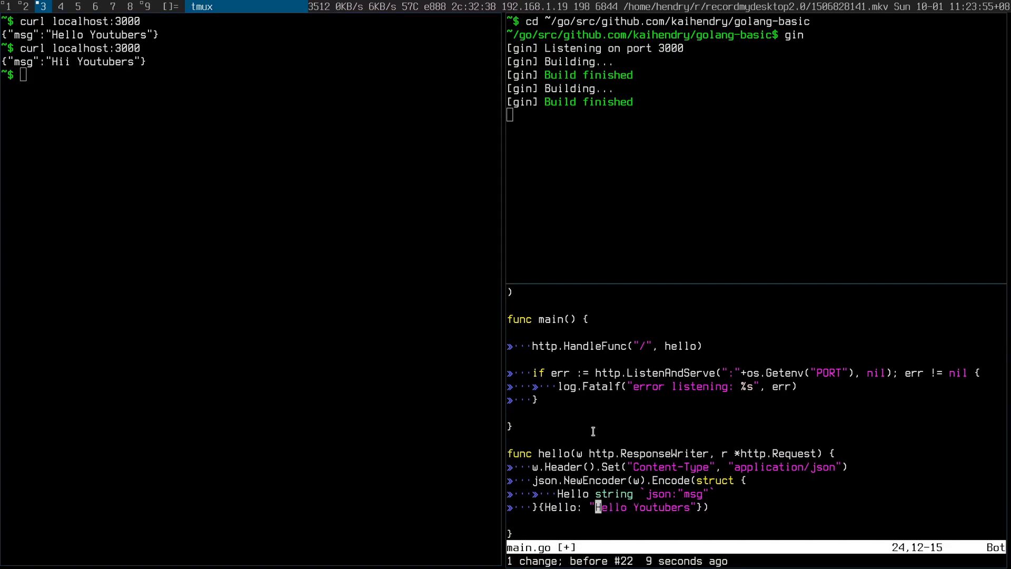
text(curl localhost:3000)
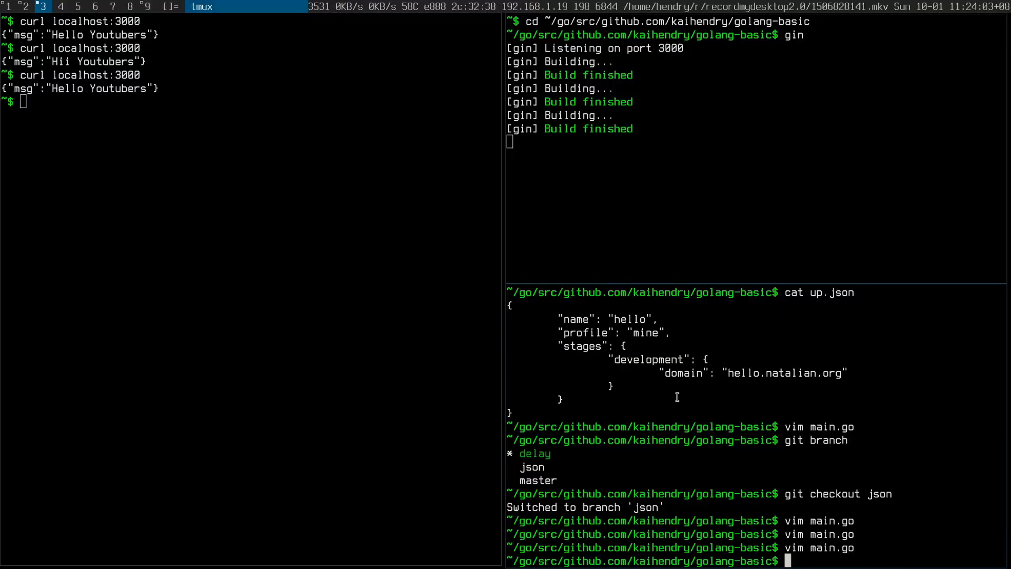
text(up)
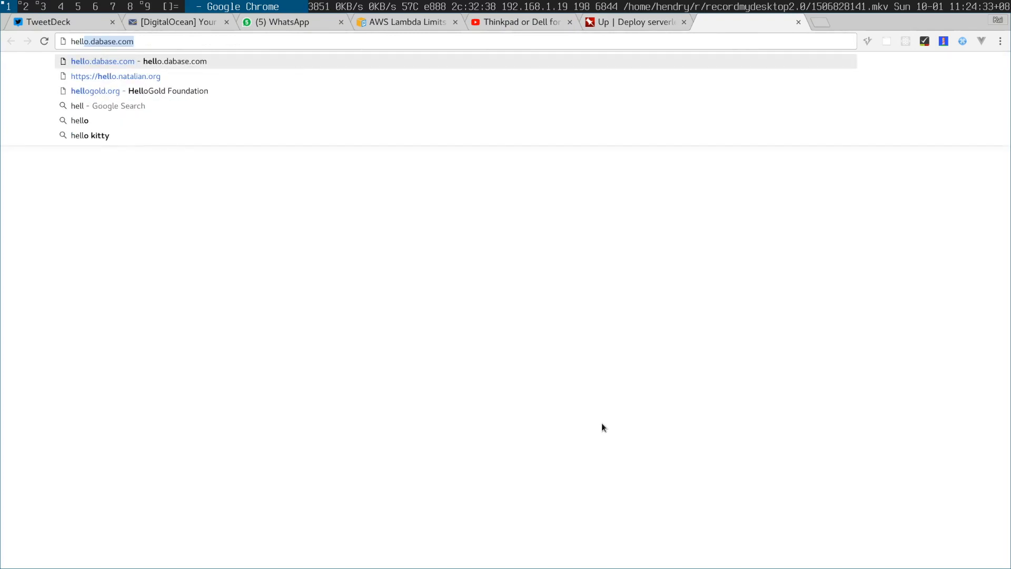
click(115, 76)
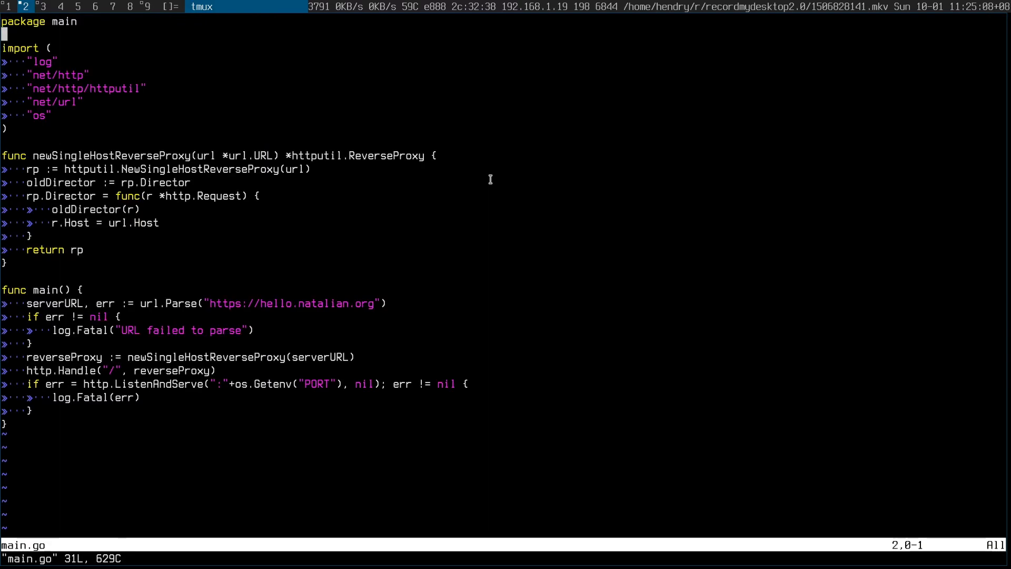
Finish reviewing the proxy's main.go and begin restoring it from main.bak
key(G)
text(cat up.json)
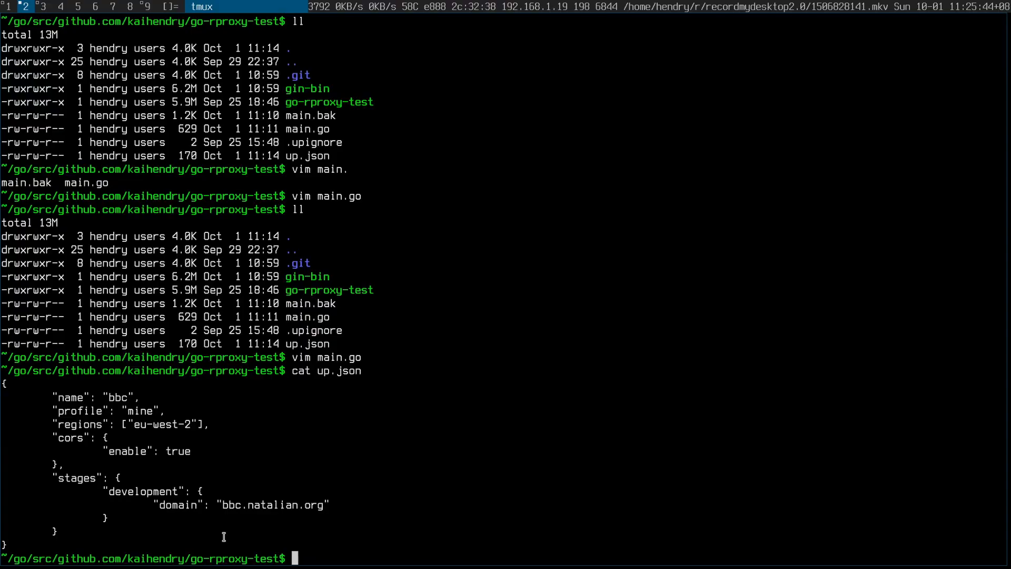
text(cp m)
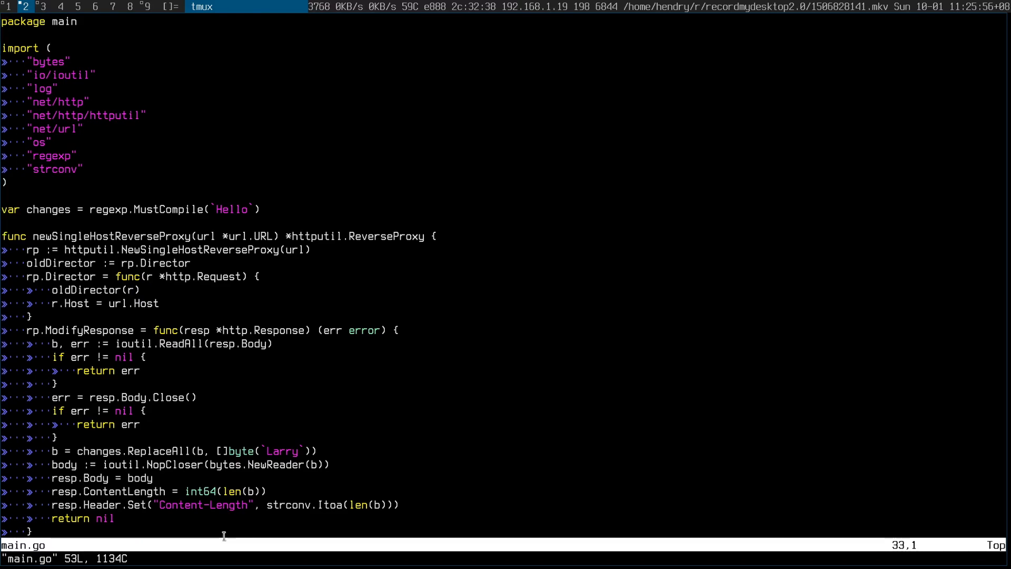
Inspect the Hello-to-Larry replacement in main.go, then run gin and curl localhost:3000
scroll(down, 3)
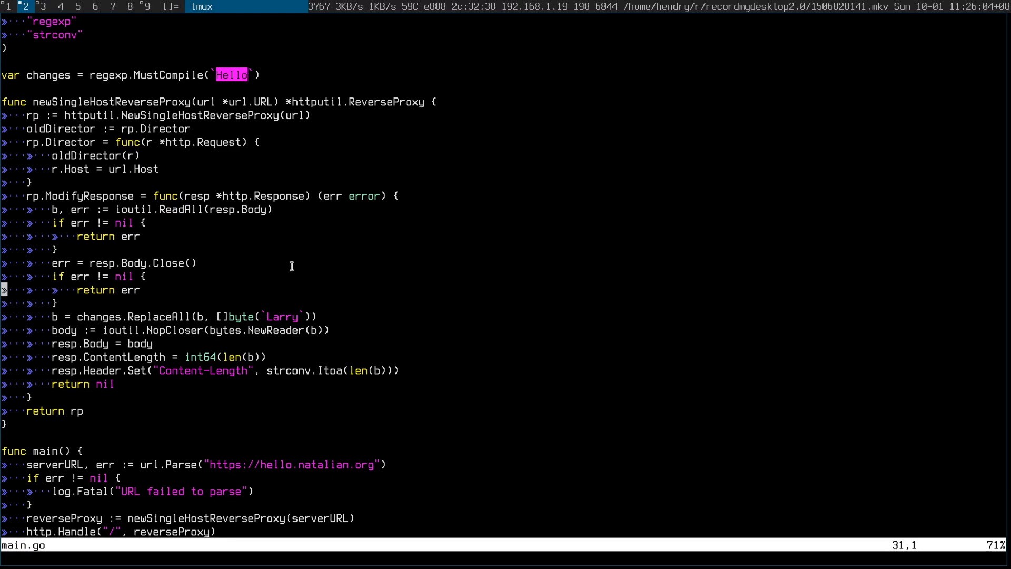
key(i)
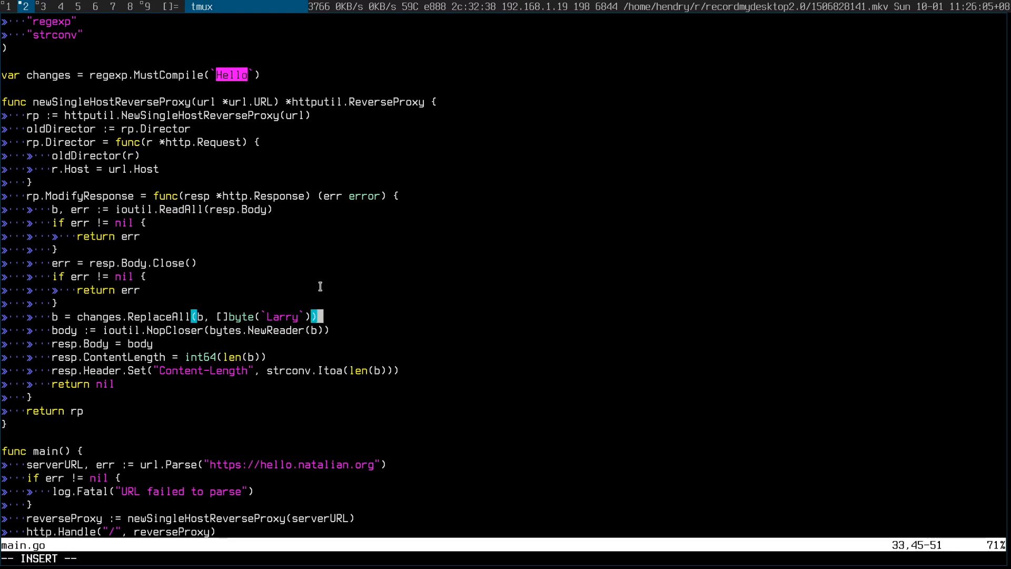
text(HOW)
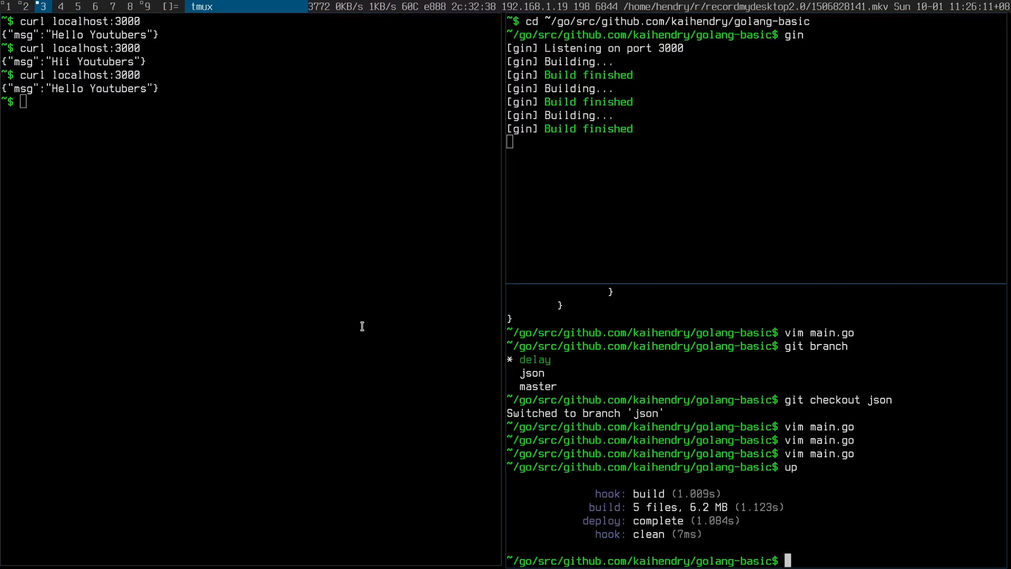
key(ctrl+c)
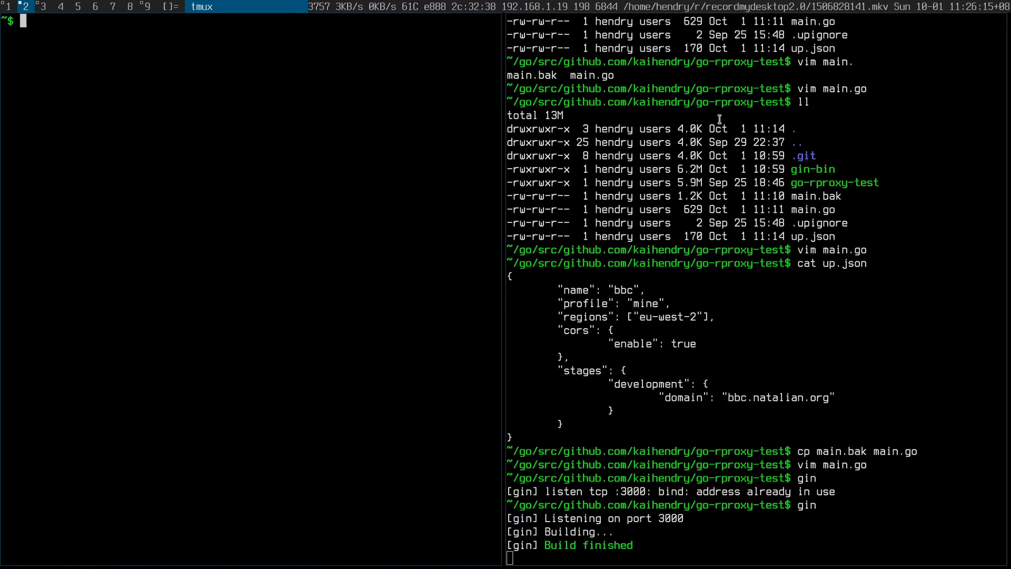
text(curl localhost:3000)
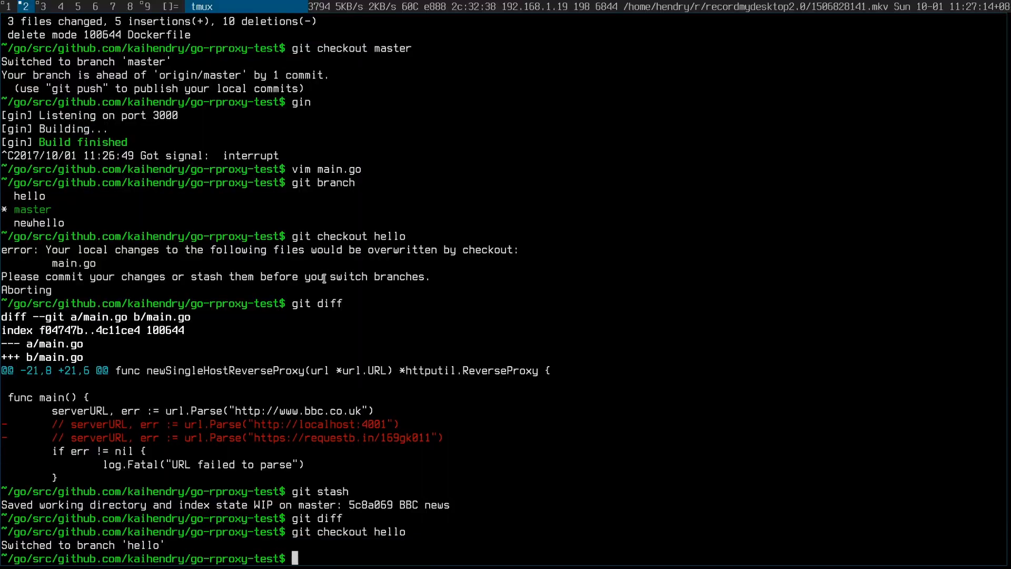
Open main.go on the hello branch and search it for 'news'
text(vim main..g)
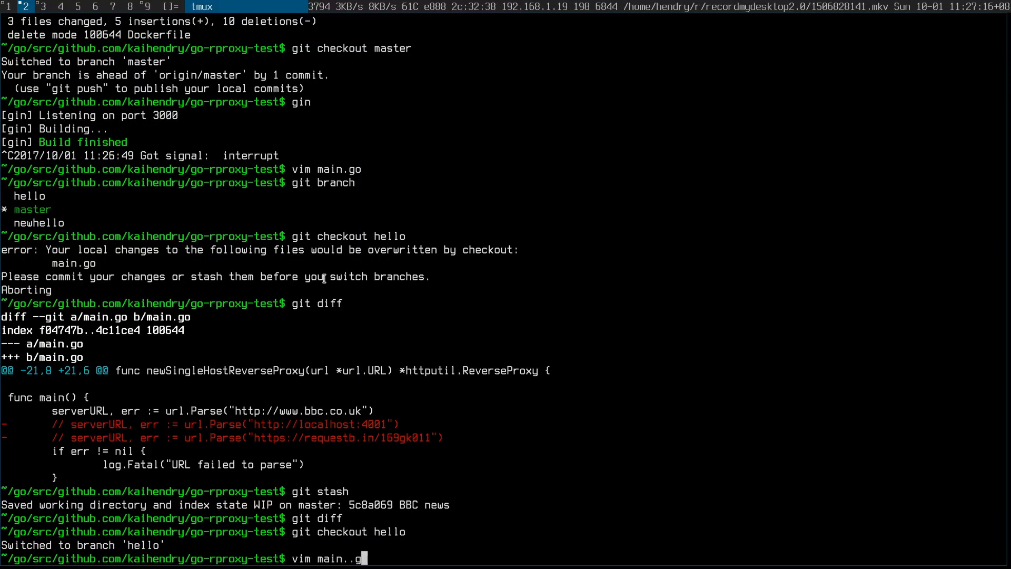
key(Return)
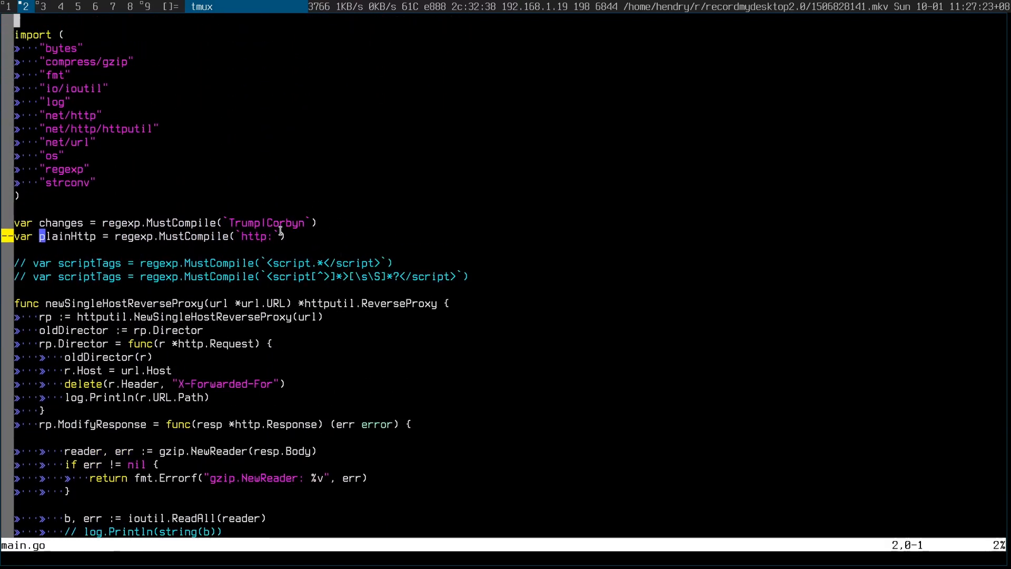
scroll(down, 3)
text(curl)
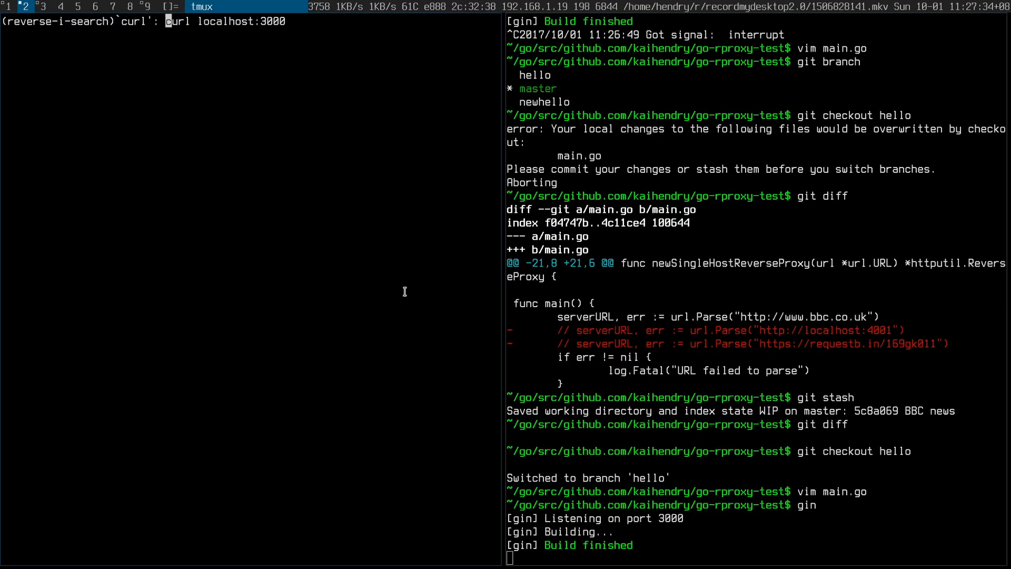
text(/nes)
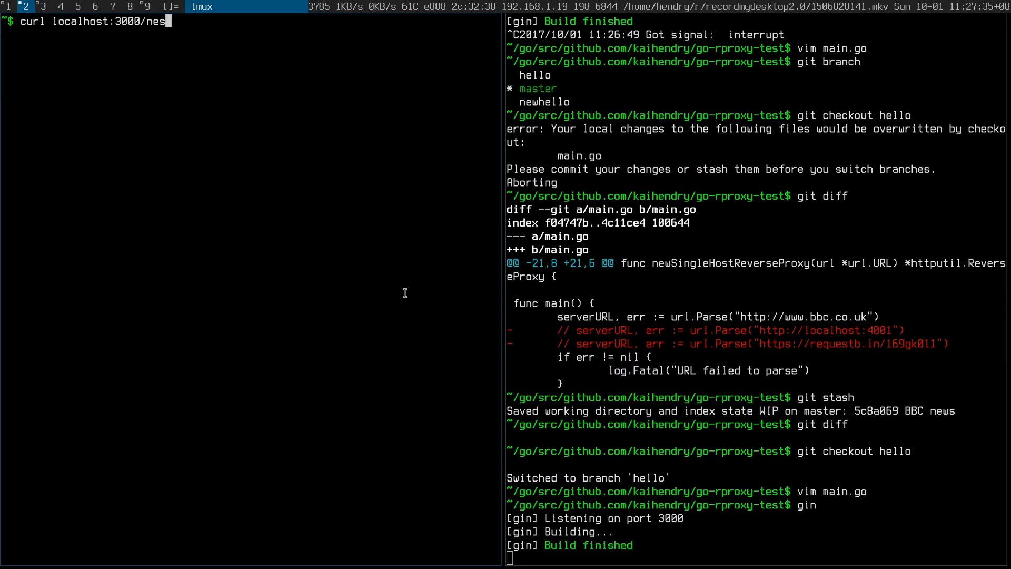
text(ws)
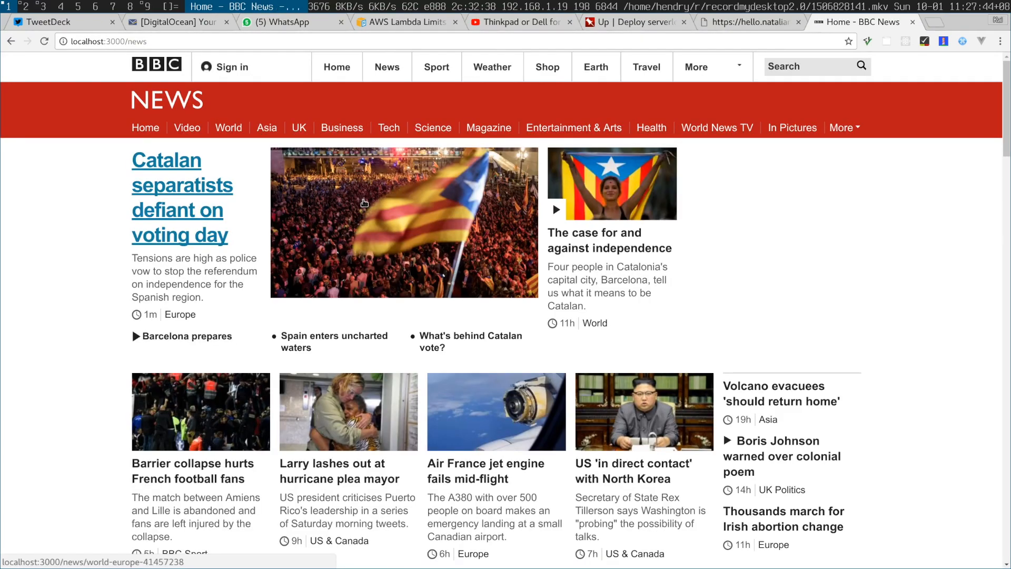
Check the proxied headlines for 'Larry', then start deploying with up
text(Larry)
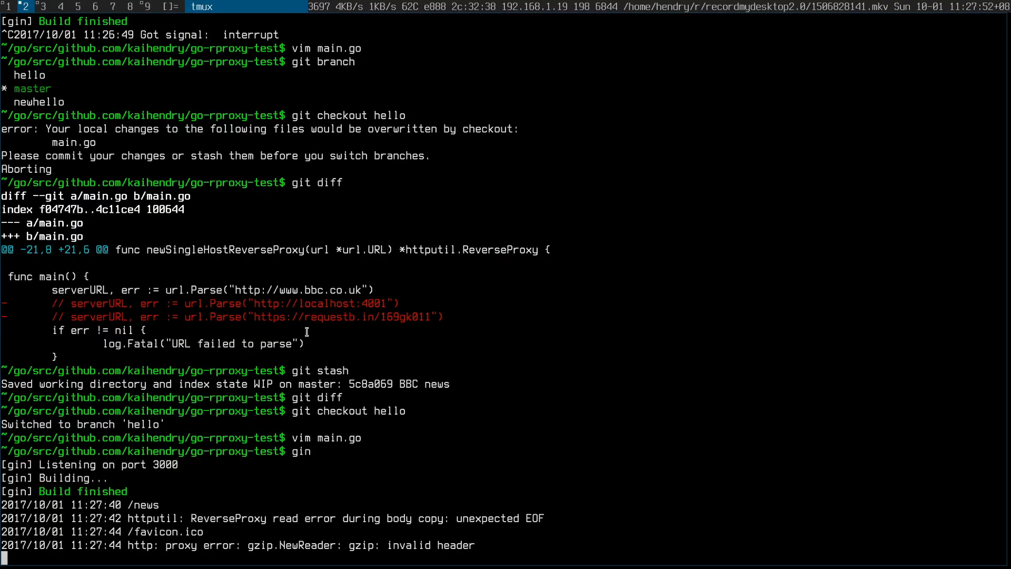
text(up)
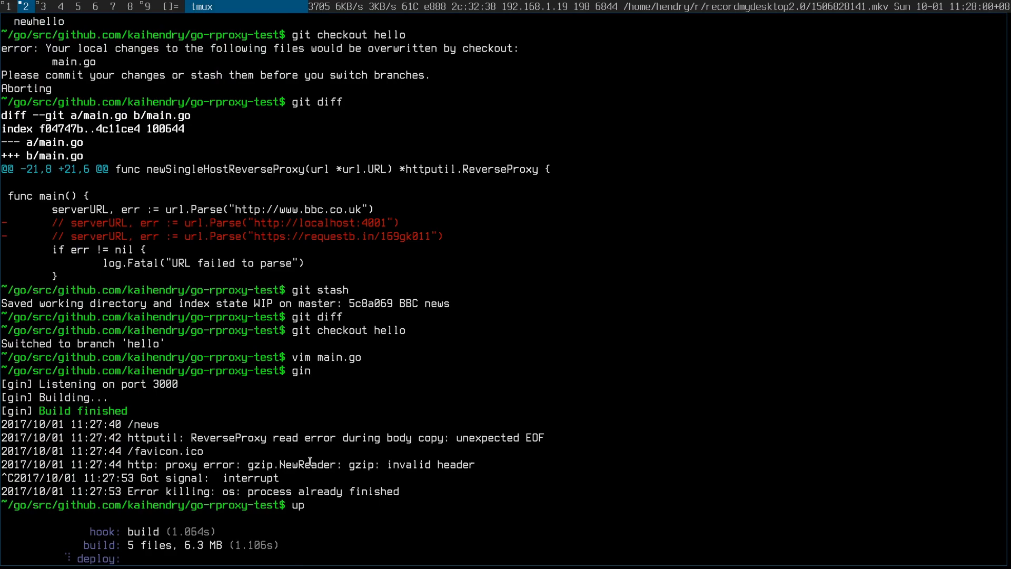
Scroll through the Up deployment output as it builds and deploys
scroll(down, 3)
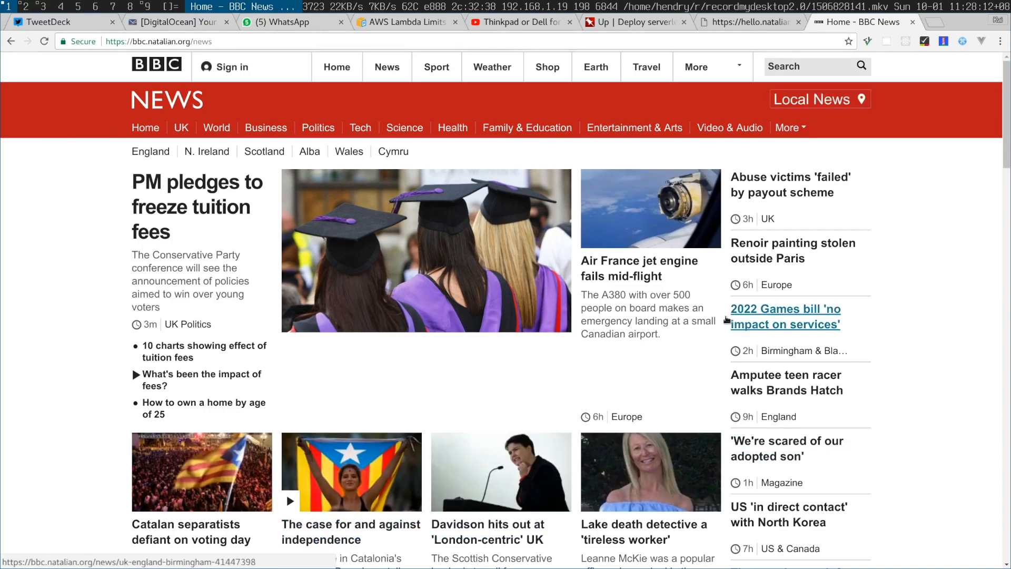
Search the bbc.natalian.org news page for 'larry', then open the World section
text(larry)
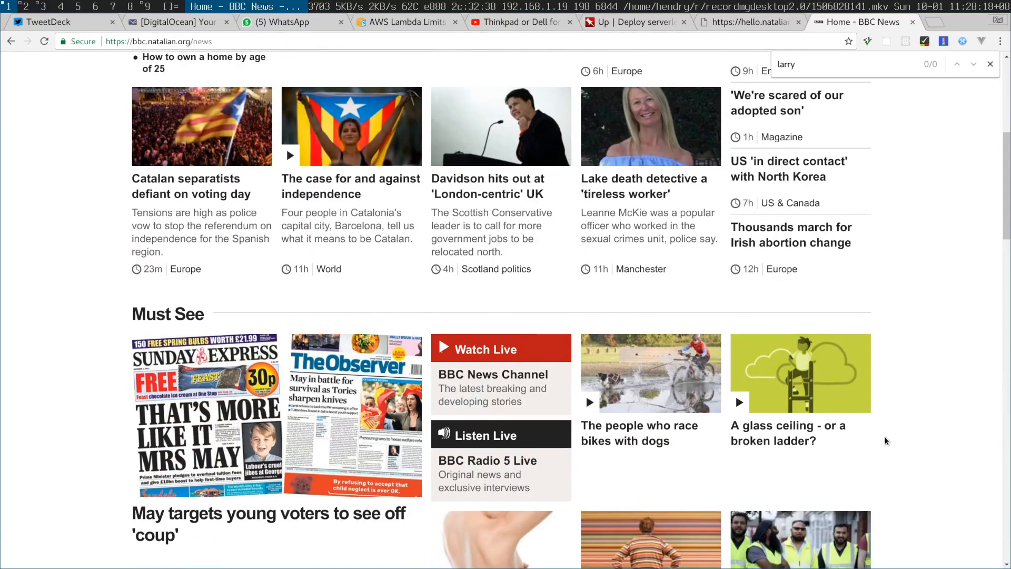
scroll(up, 3)
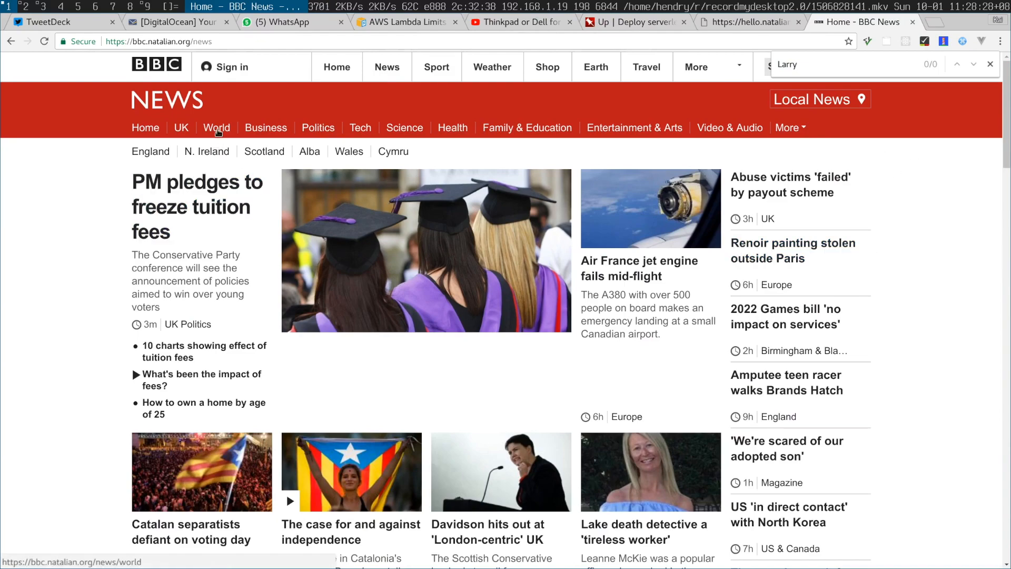
click(217, 127)
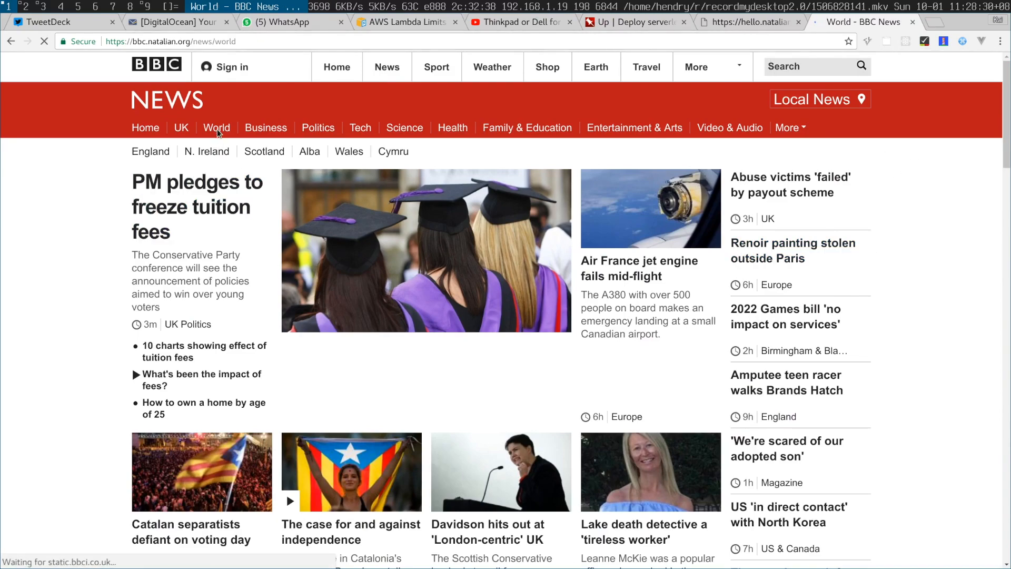